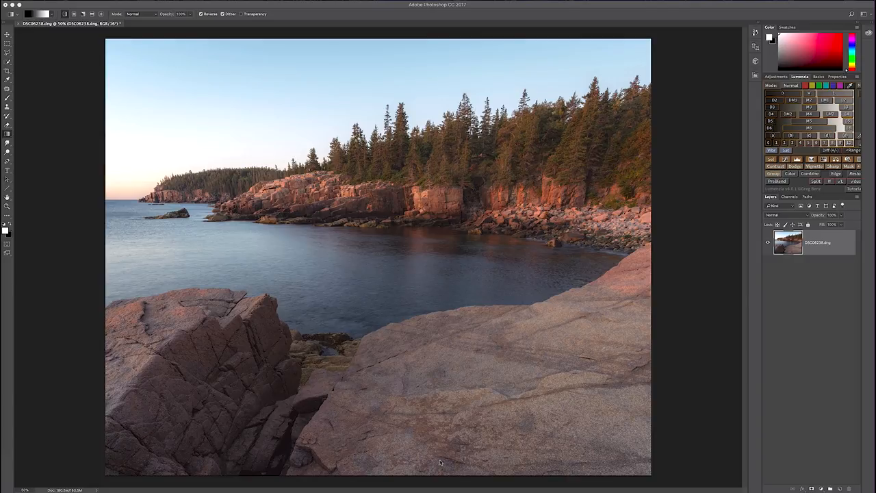
mouse_move(643, 316)
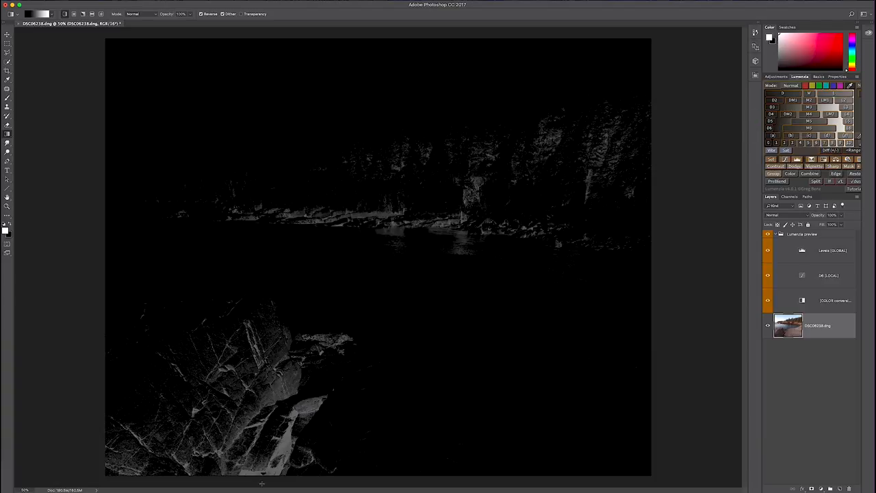
mouse_move(485, 165)
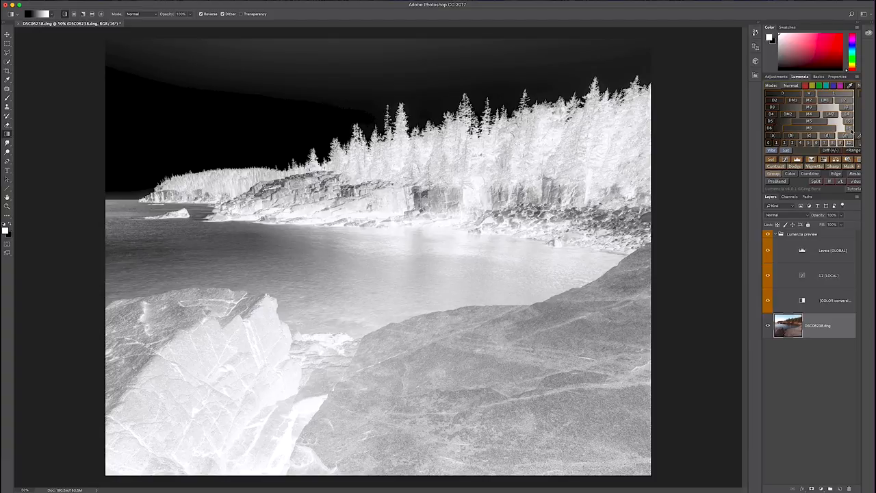
mouse_move(808, 142)
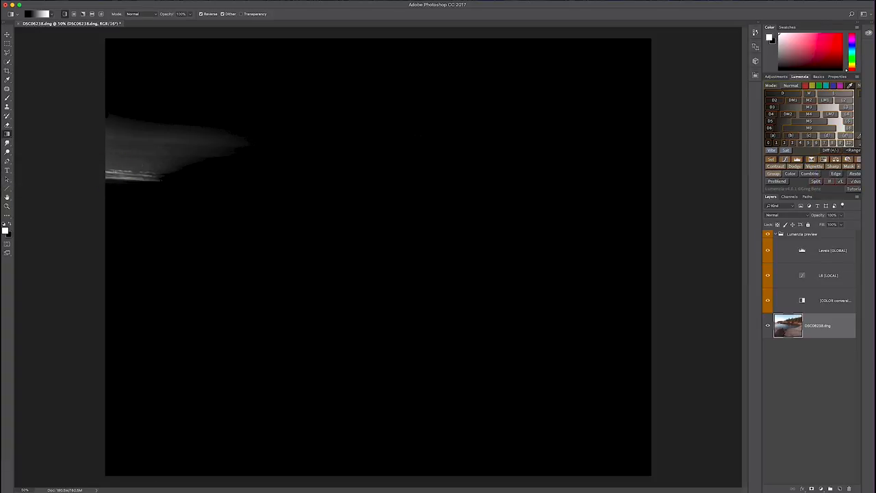
mouse_move(144, 149)
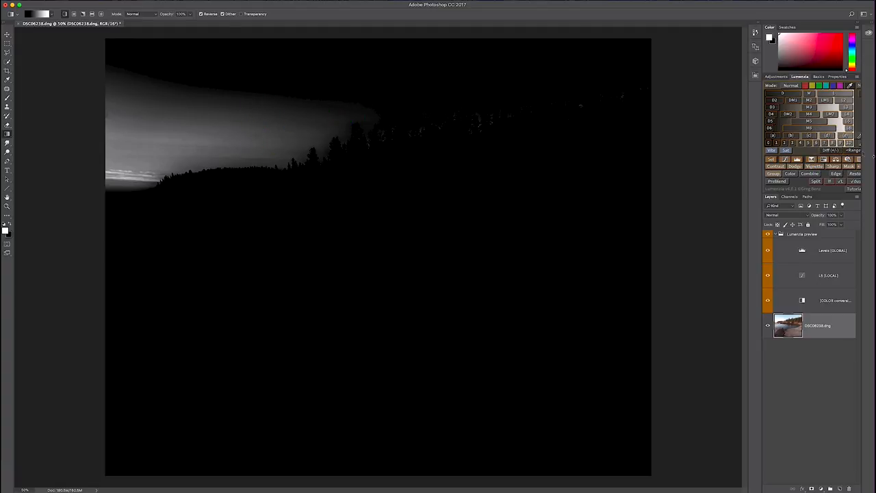
mouse_move(811, 113)
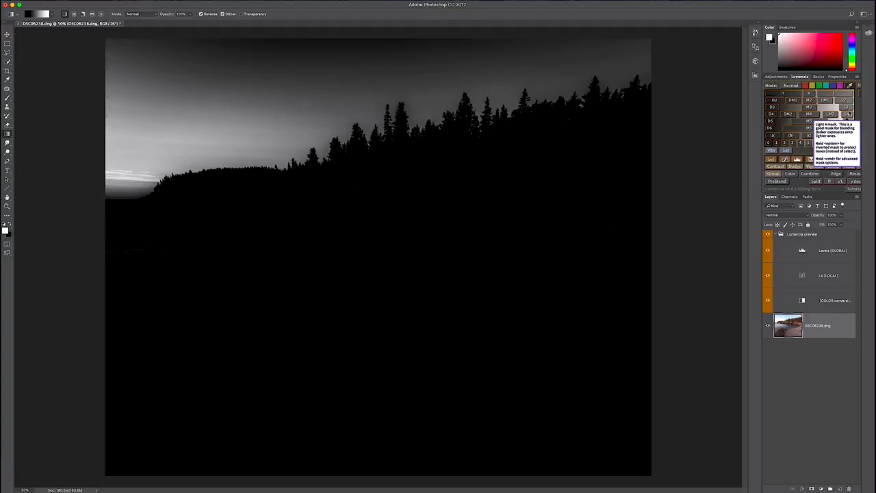
mouse_move(846, 107)
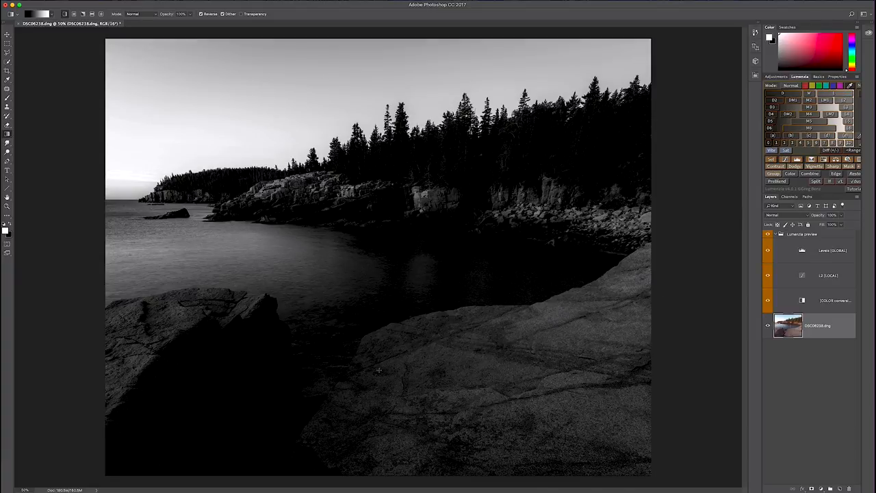
mouse_move(408, 405)
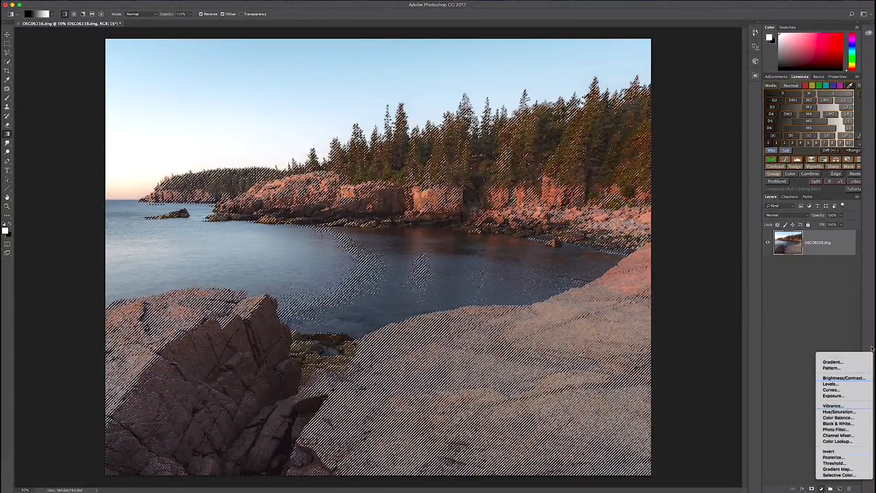
- Add a luminosity-masked Brightness/Contrast layer and nudge its contrast to lift the rocks and shoreline
left_click(844, 378)
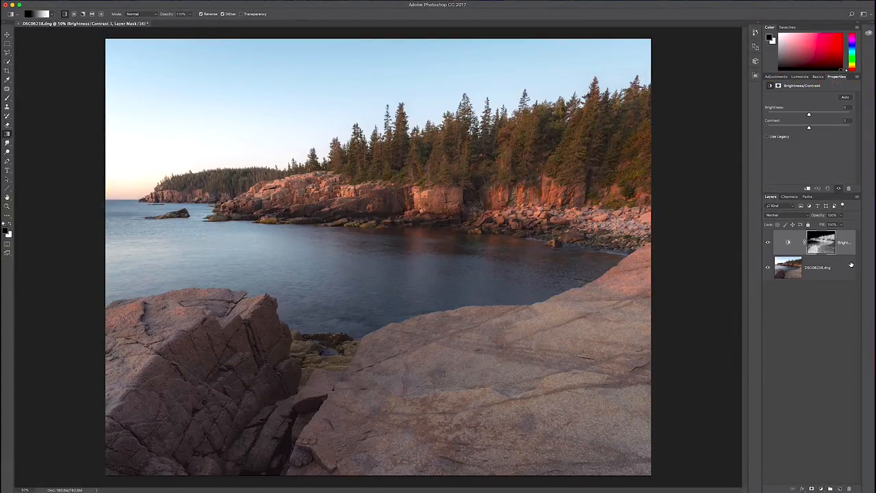
left_click_drag(808, 128, 850, 127)
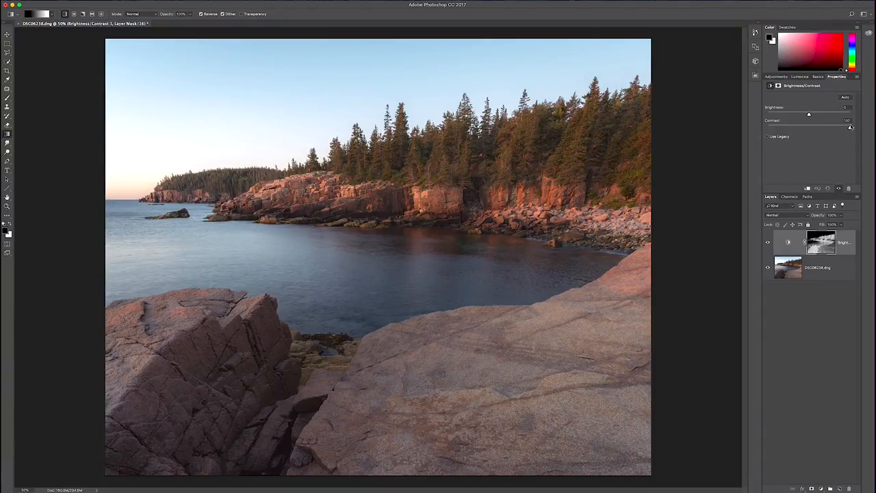
left_click_drag(851, 126, 840, 126)
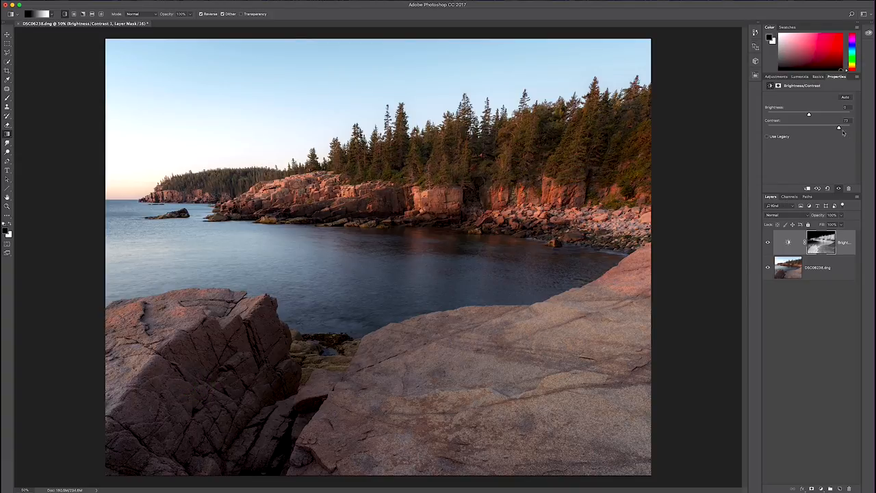
left_click_drag(838, 127, 850, 128)
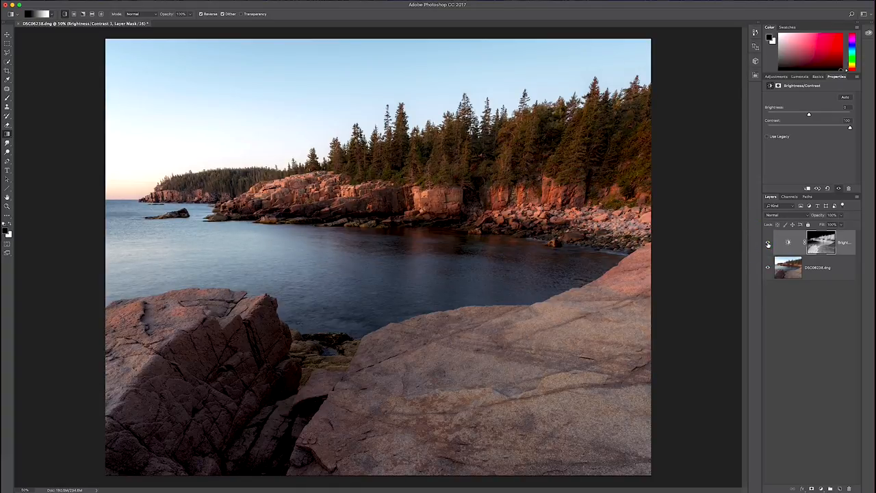
mouse_move(769, 244)
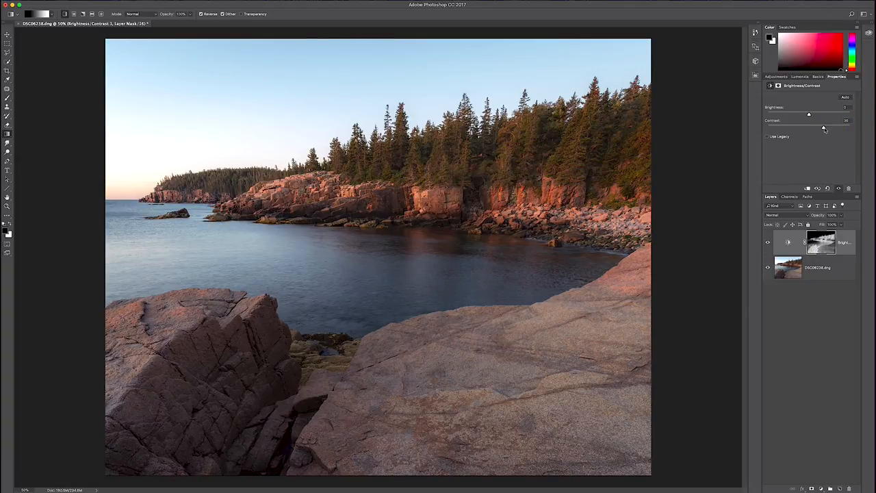
left_click_drag(810, 127, 827, 127)
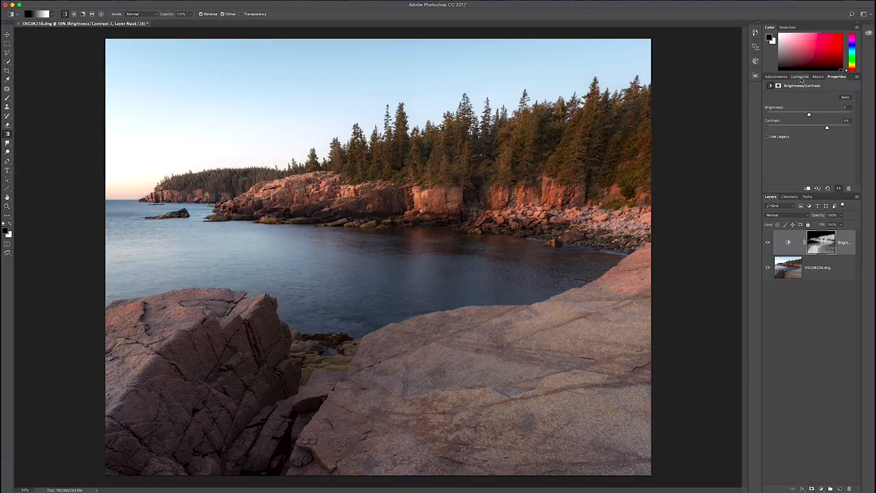
- Add a second masked Brightness/Contrast layer above the first and raise its contrast
left_click(800, 77)
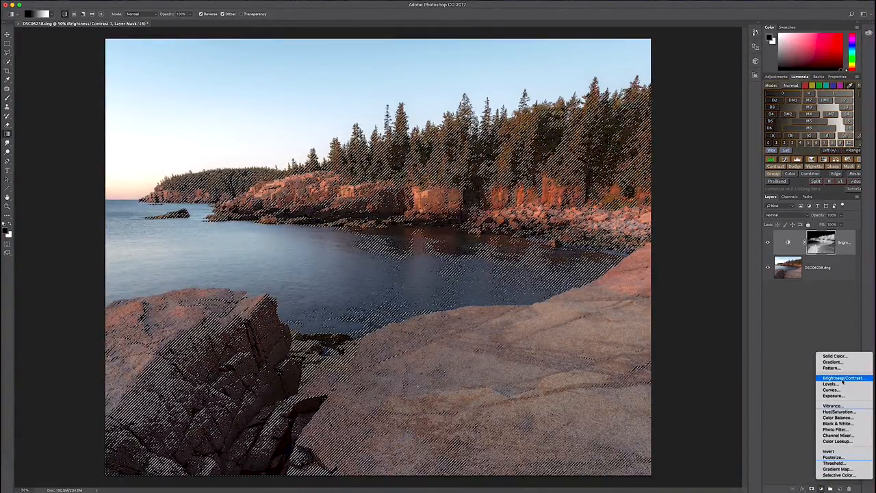
left_click(844, 378)
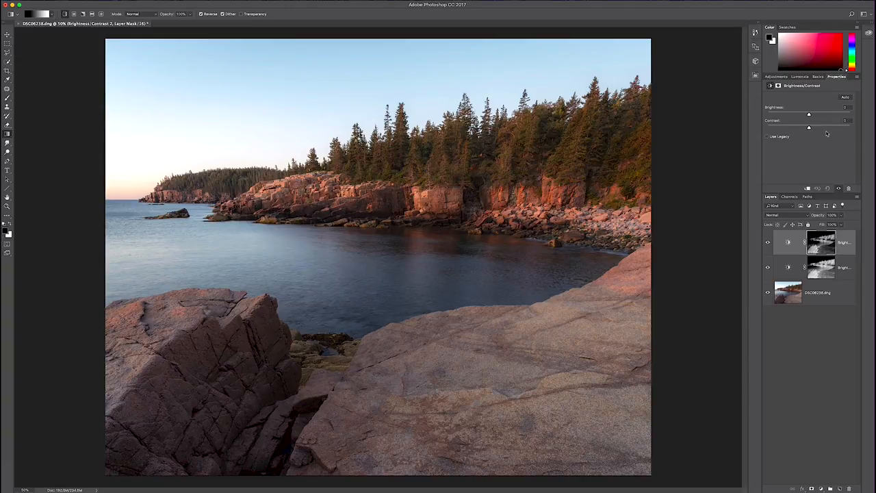
left_click_drag(809, 127, 825, 127)
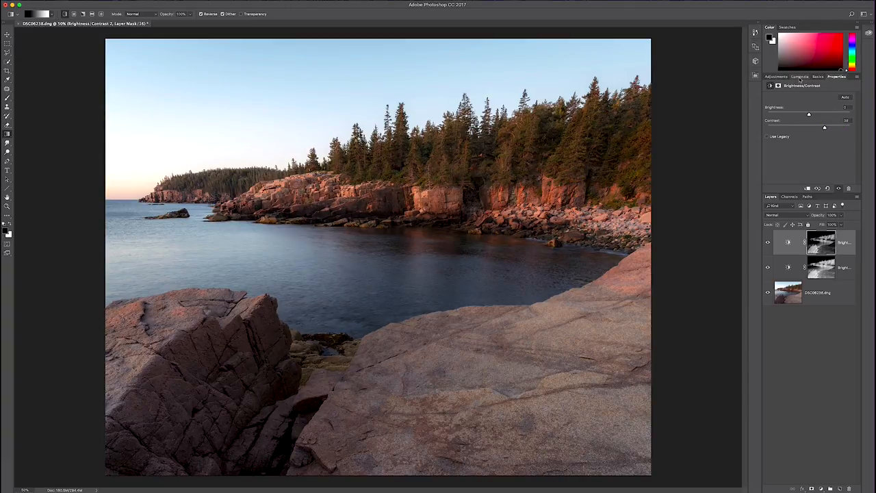
- Add a third Brightness/Contrast layer masked to the dark rock tones and increase its contrast
left_click(799, 77)
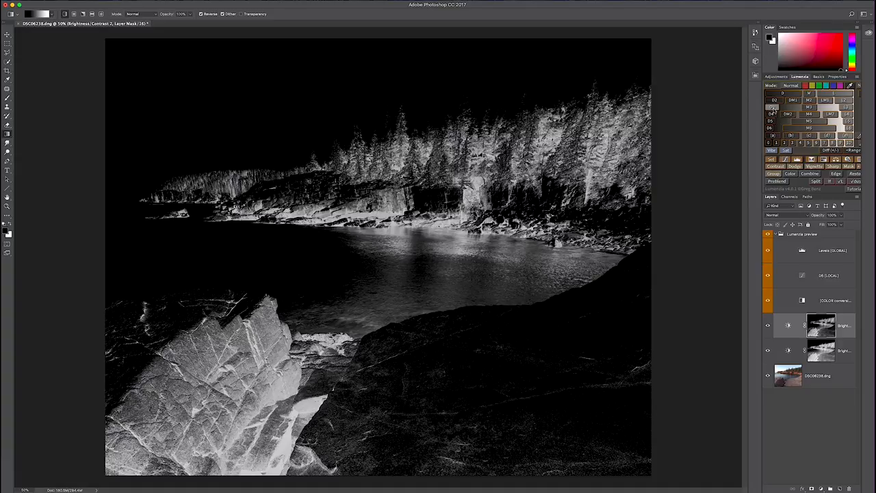
mouse_move(772, 121)
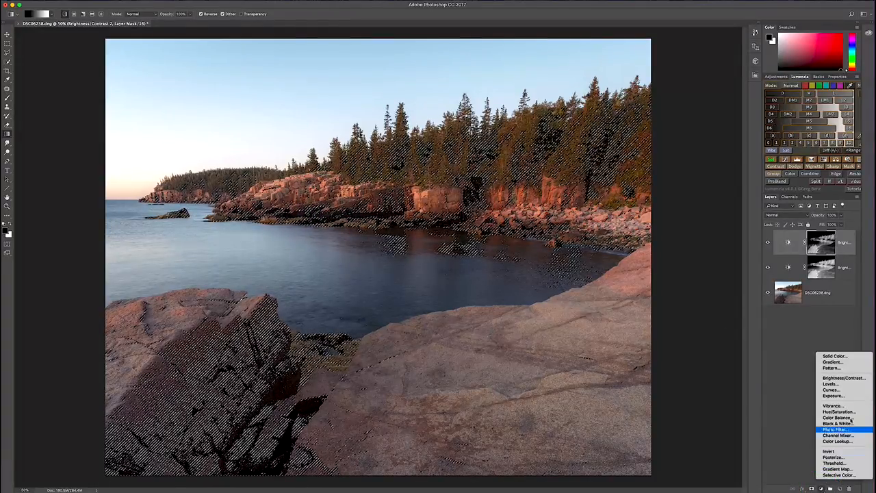
left_click(843, 378)
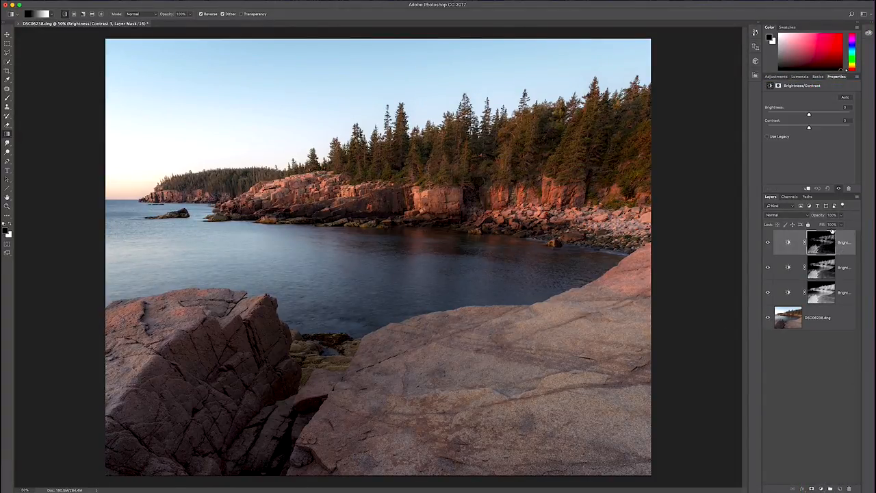
left_click_drag(808, 129, 825, 128)
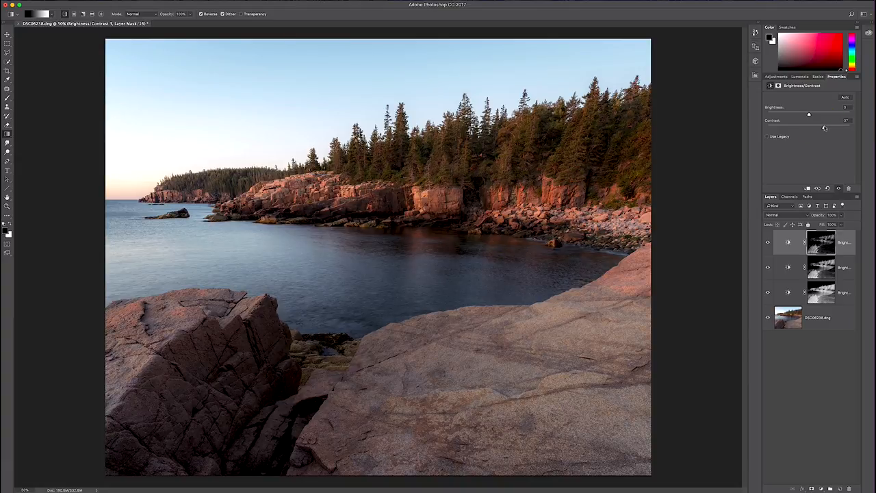
- Select the dark-tone Brightness/Contrast layers and group them as Dark Contrast
left_click_drag(810, 127, 826, 127)
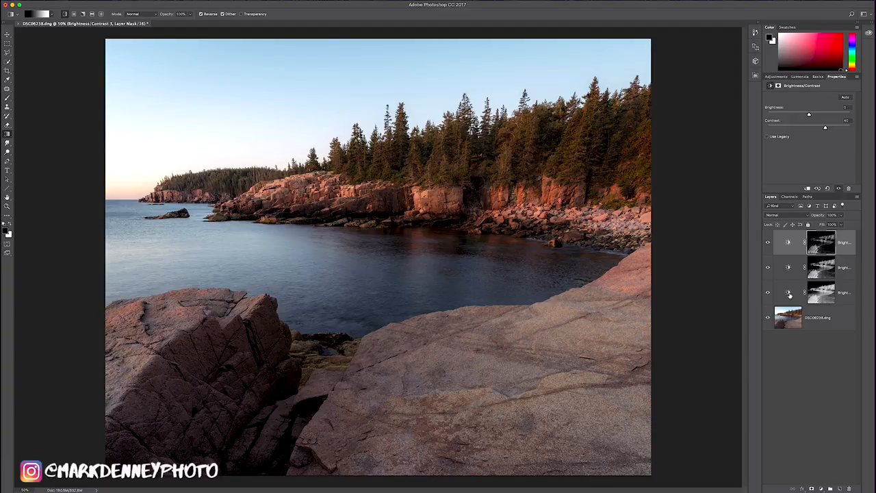
left_click(789, 317)
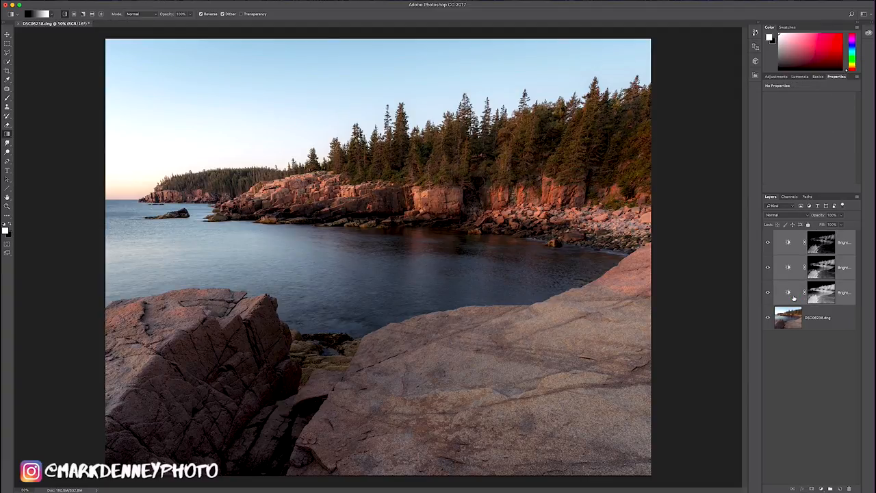
key("cmd+g")
type("Dark Contrast")
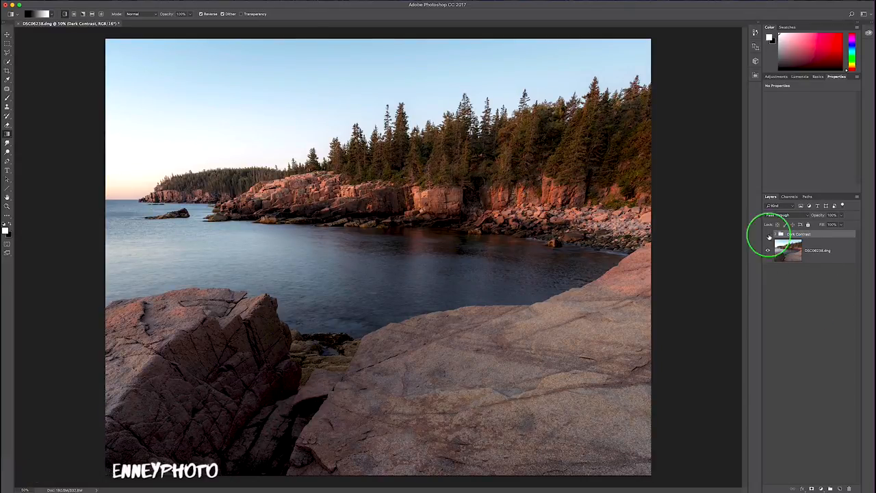
- Collapse the Dark Contrast group and toggle its visibility to compare the image
left_click(768, 234)
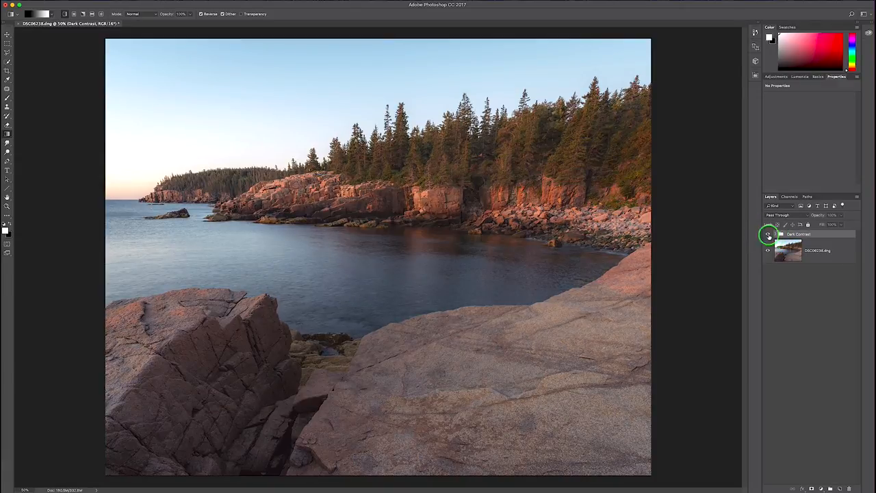
left_click(769, 234)
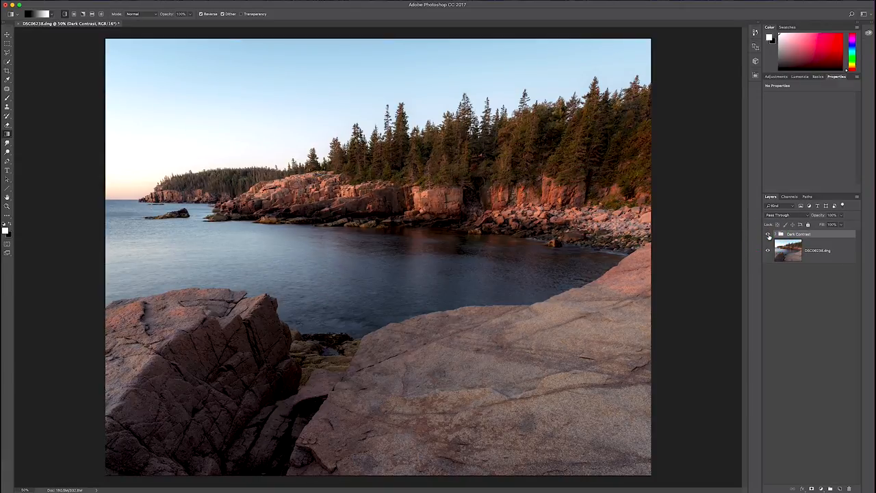
left_click(767, 234)
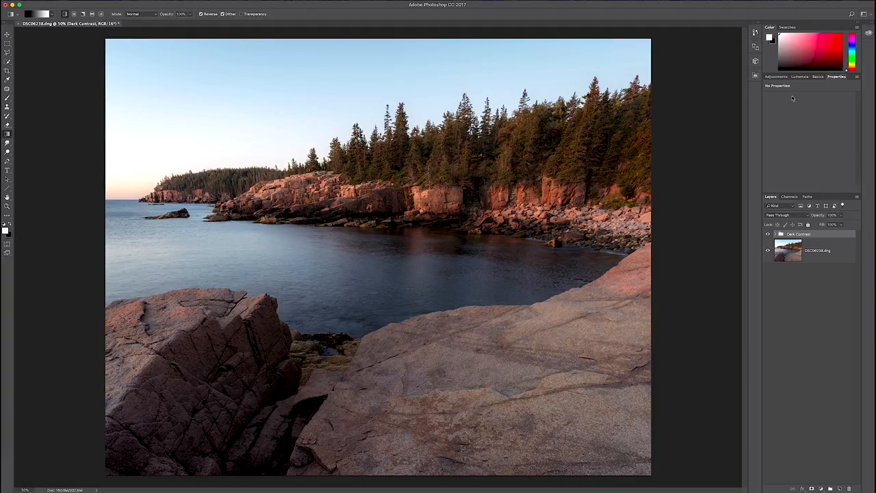
- Load a Lights luminosity mask selecting the brightest tones such as the sky
left_click(800, 77)
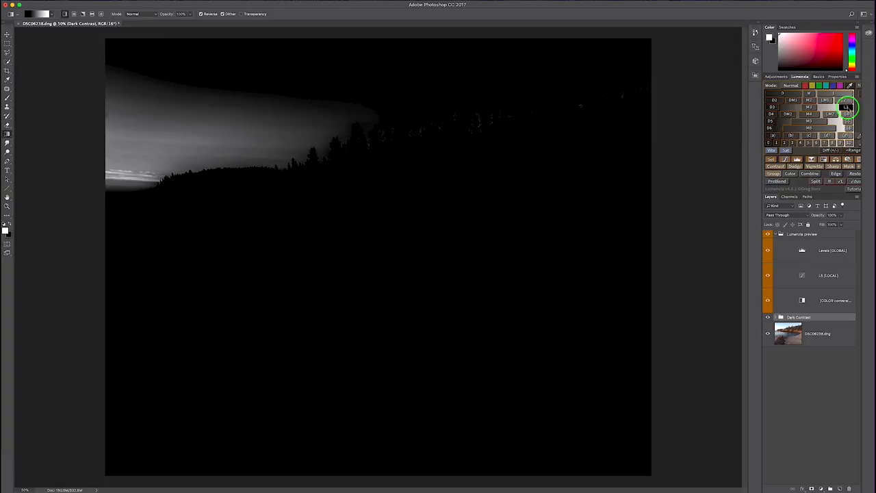
left_click(847, 107)
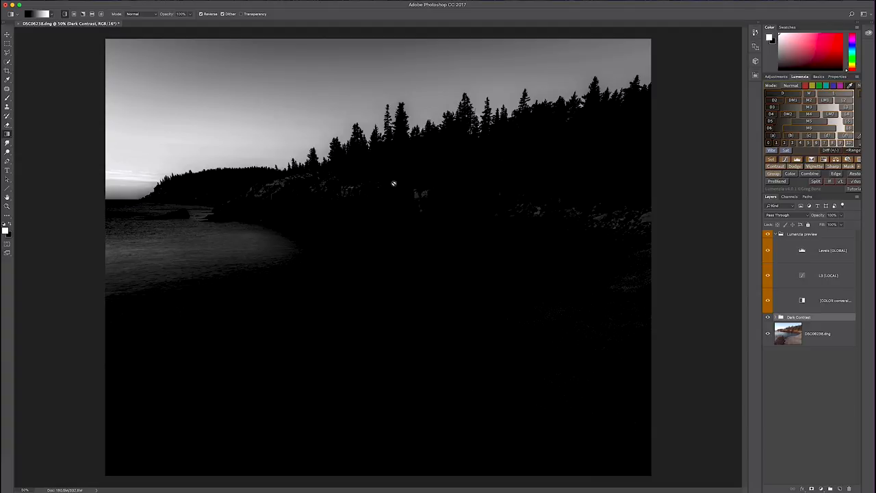
mouse_move(441, 195)
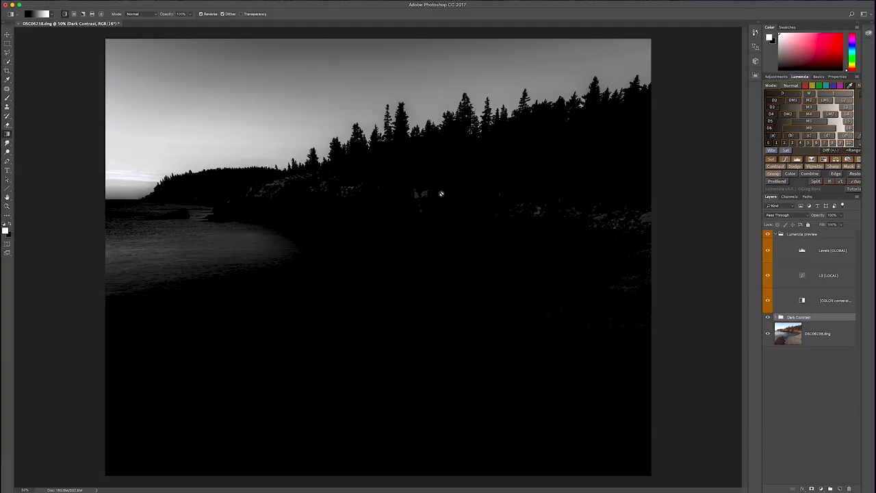
mouse_move(812, 212)
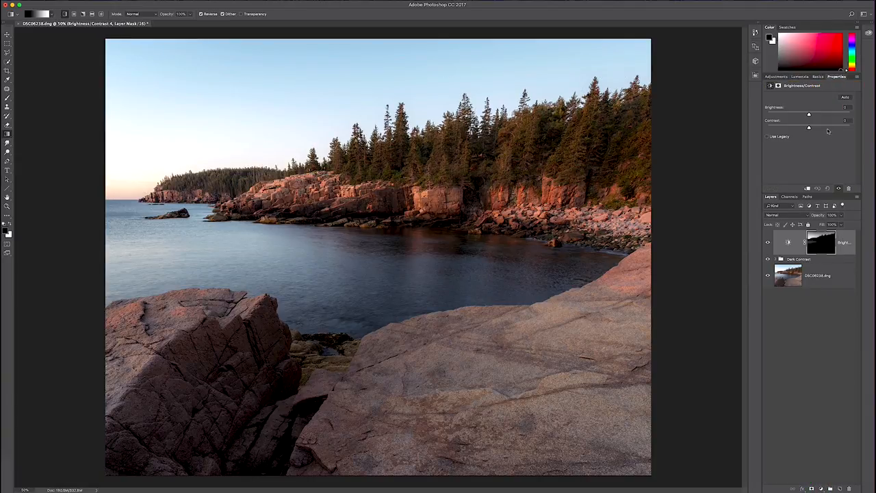
- Raise contrast in the bright areas, then load a different Lights luminosity mask
left_click_drag(810, 129, 822, 129)
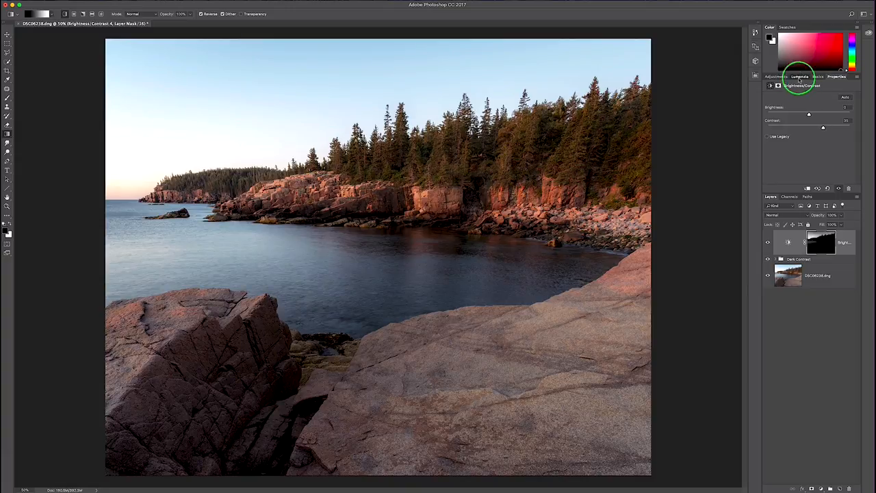
left_click(800, 77)
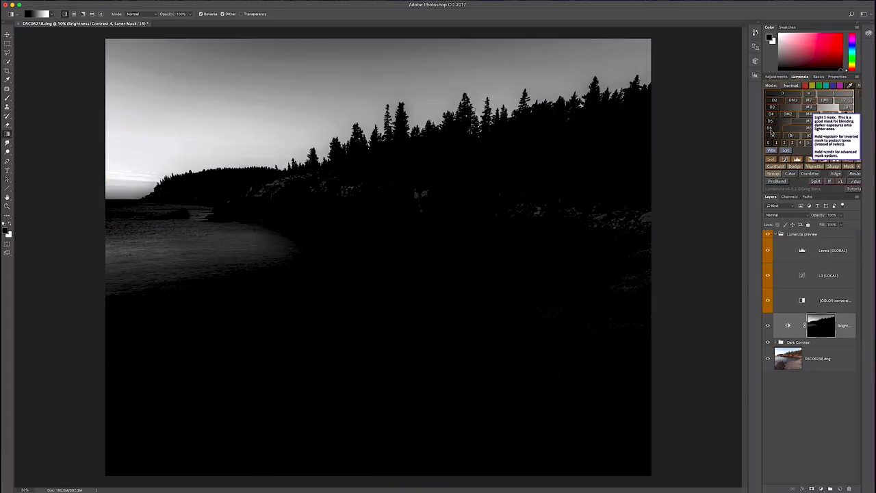
left_click(843, 100)
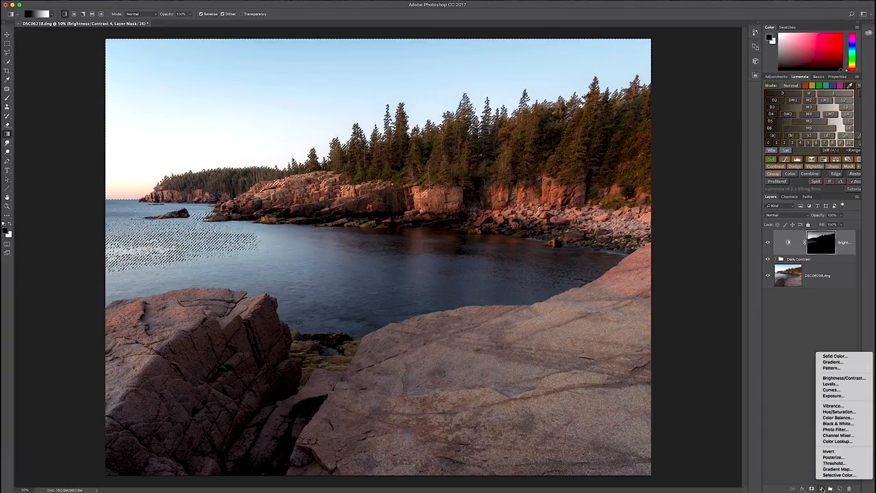
- Add a Brightness/Contrast layer on the new light-tone selection and raise its contrast
left_click(844, 378)
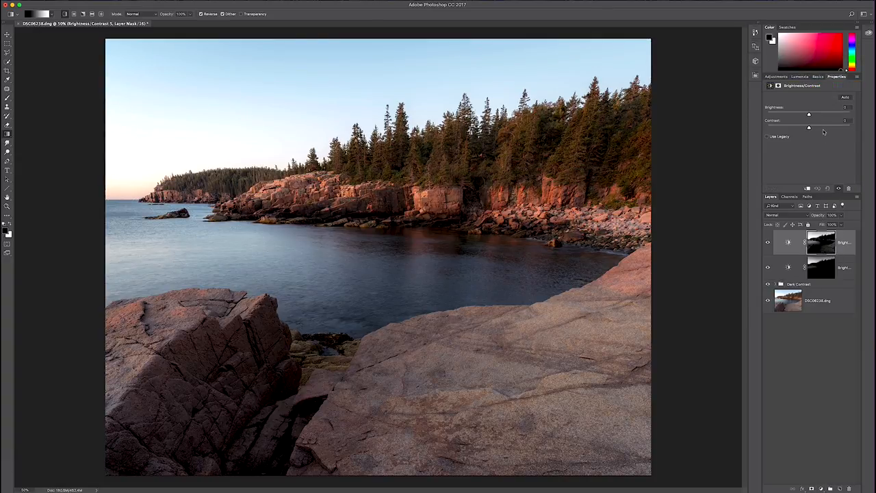
left_click_drag(809, 127, 823, 127)
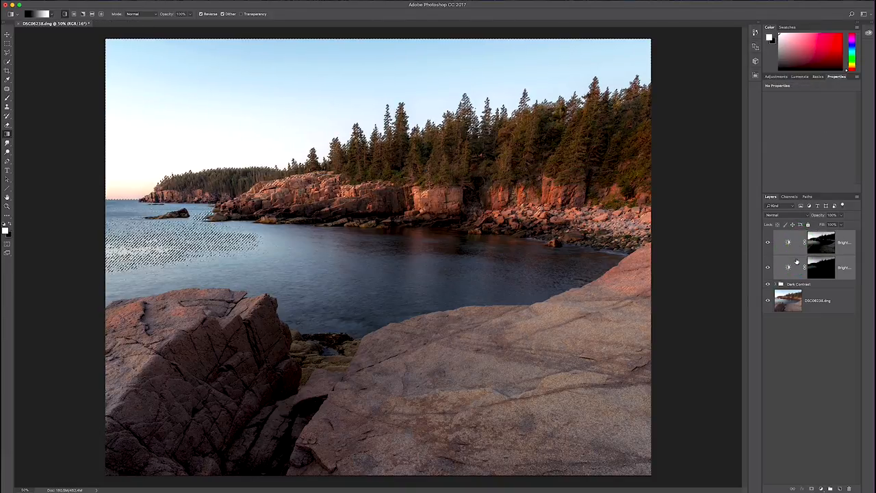
- Group the light-tone layers as Light Contrast, then nest both contrast groups in a Contrast group
key("cmd+g")
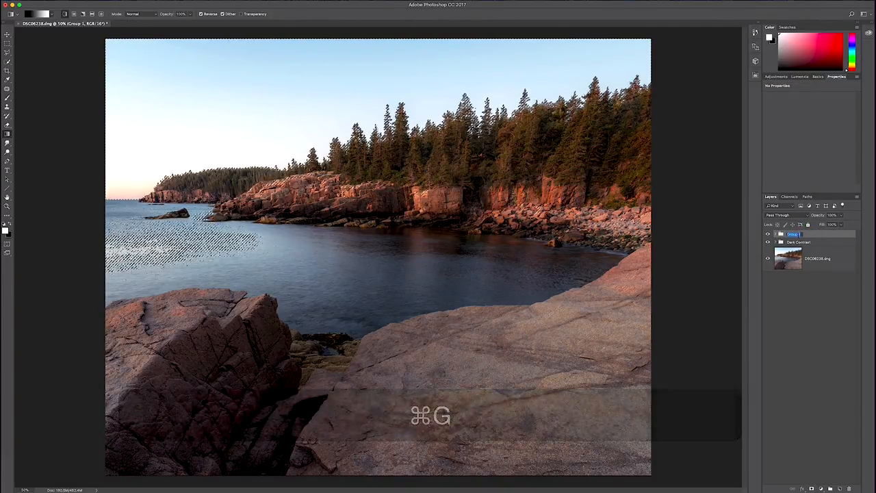
type("Light Contrast")
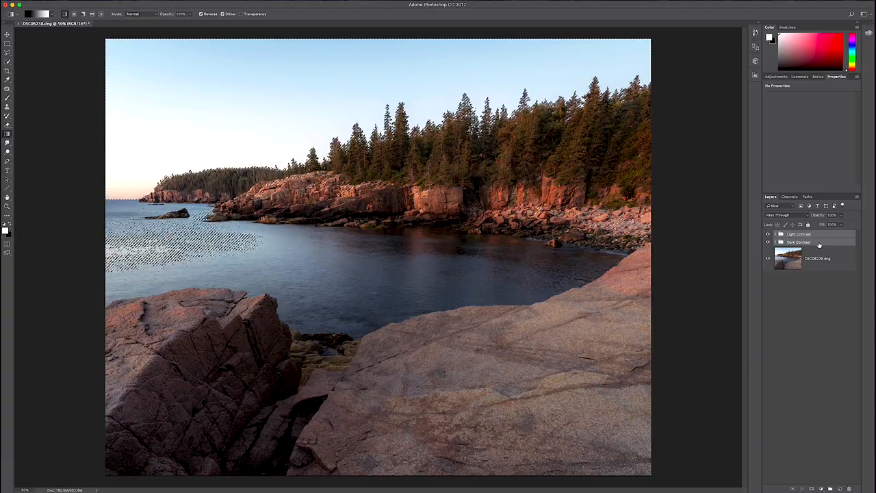
key("cmd+g")
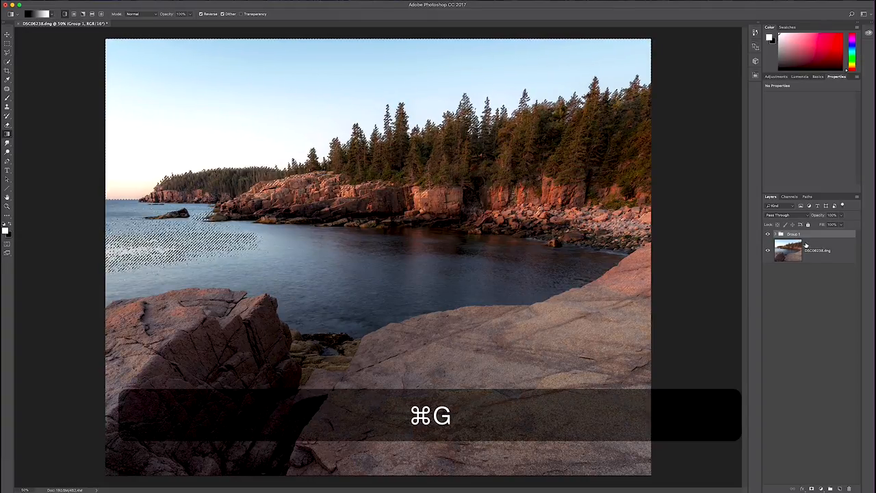
key("cmd+g")
type("Contrast")
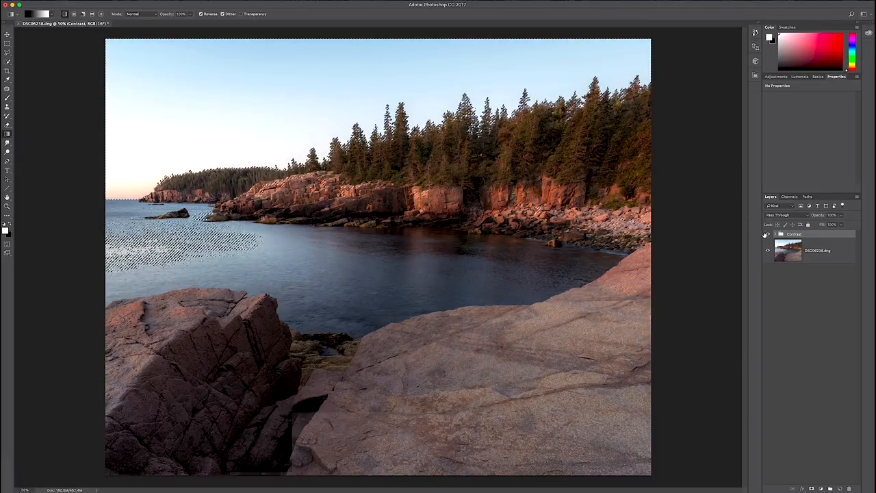
- Deselect the active luminosity selection via Select > Deselect
left_click(123, 14)
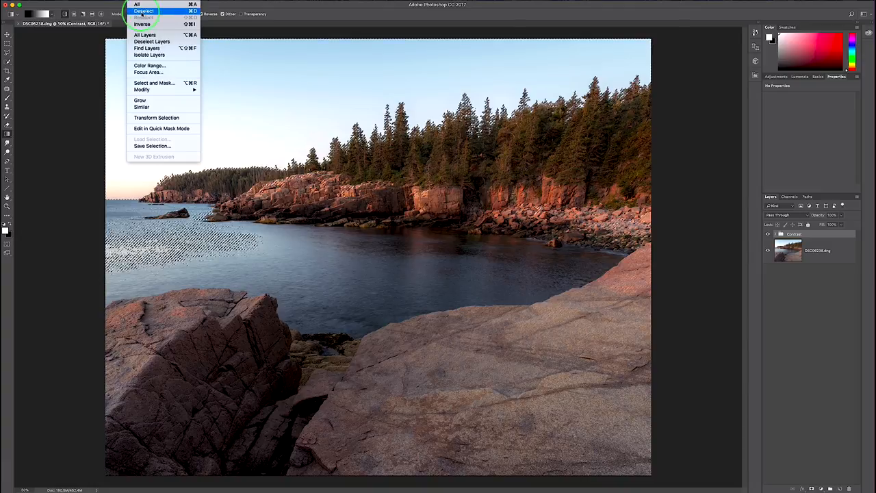
left_click(144, 11)
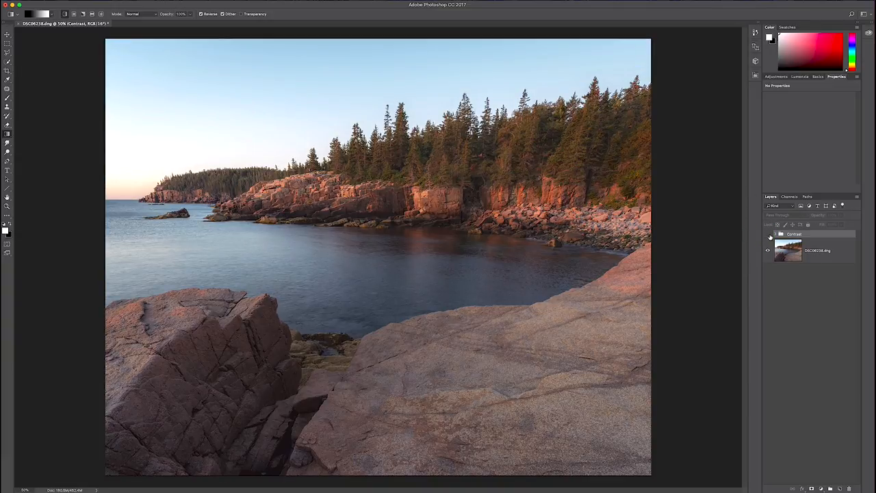
left_click(778, 233)
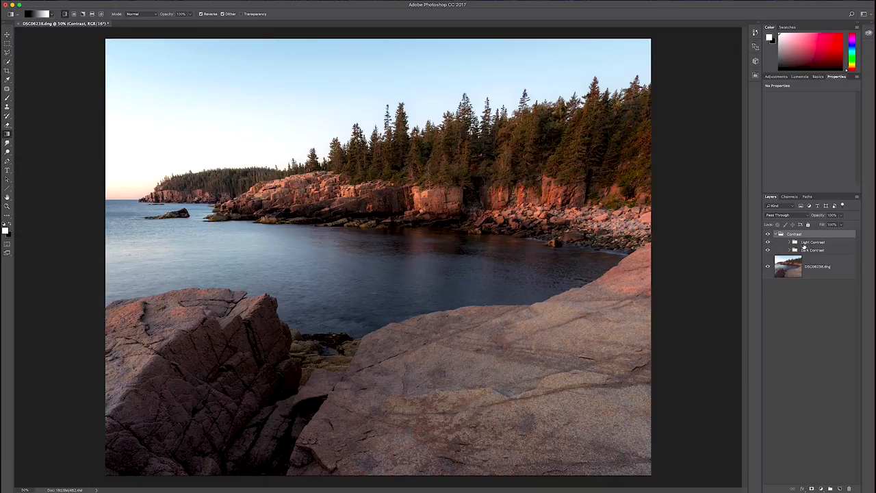
left_click(789, 249)
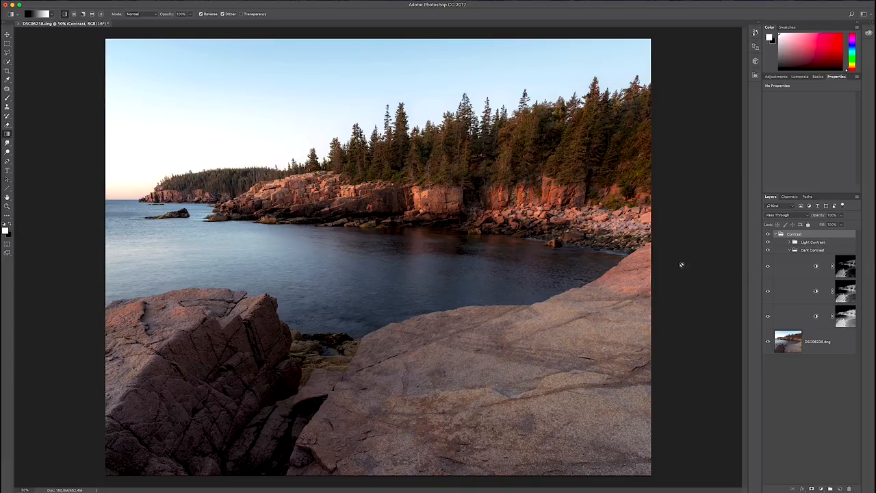
mouse_move(861, 284)
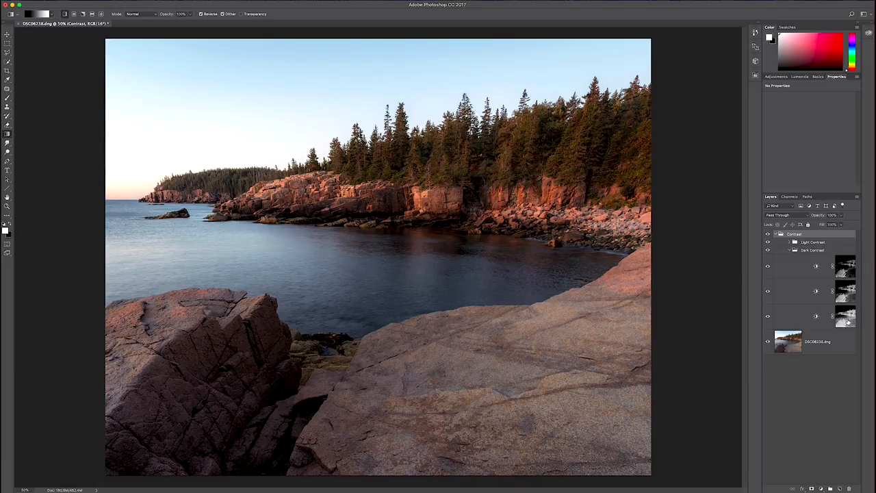
mouse_move(844, 316)
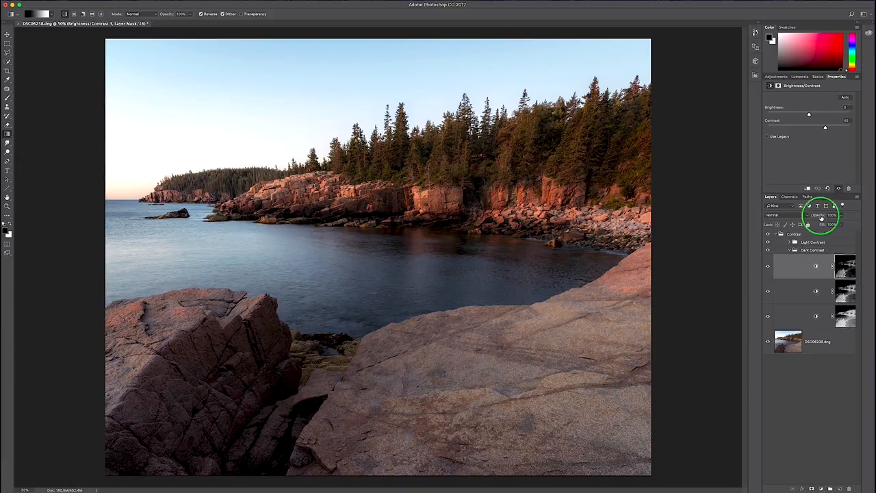
left_click(830, 215)
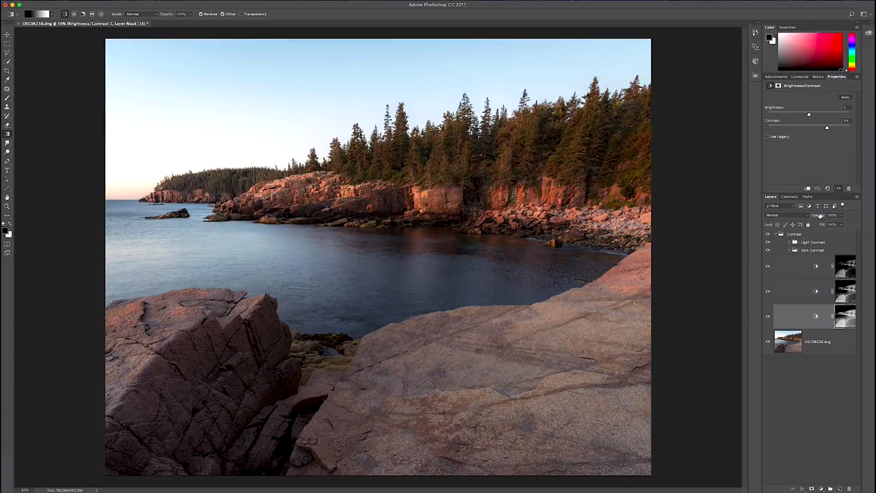
left_click(832, 215)
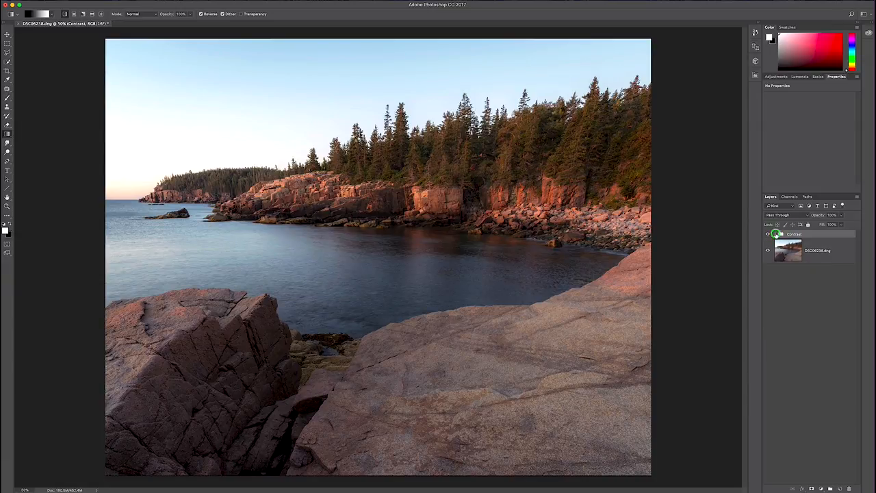
left_click(767, 235)
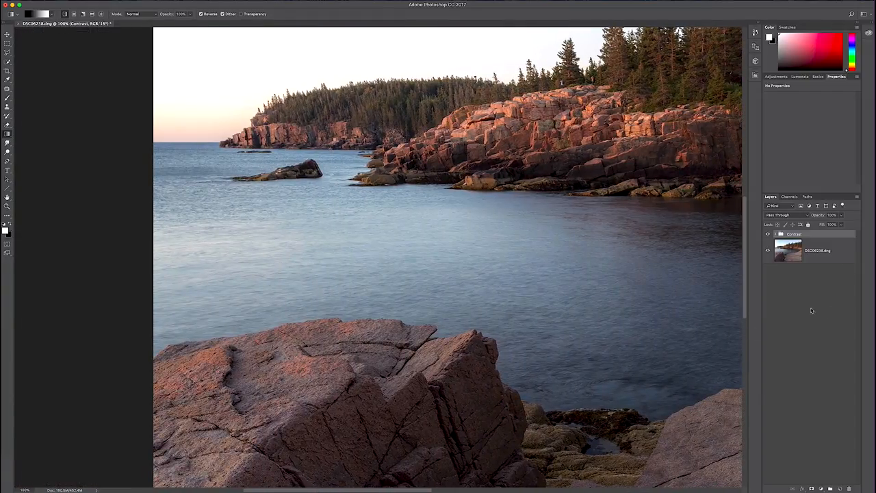
- Toggle the Contrast group over the foreground rocks to compare, then expand Light Contrast
scroll("down", 3)
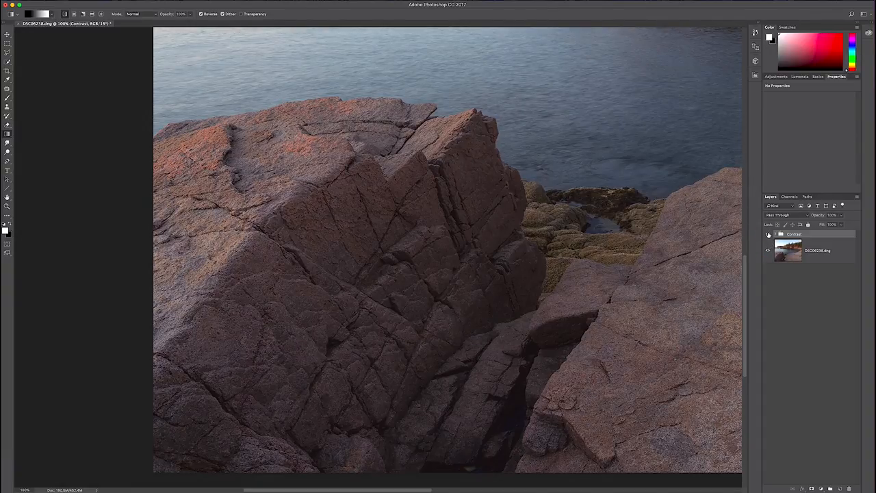
left_click(768, 234)
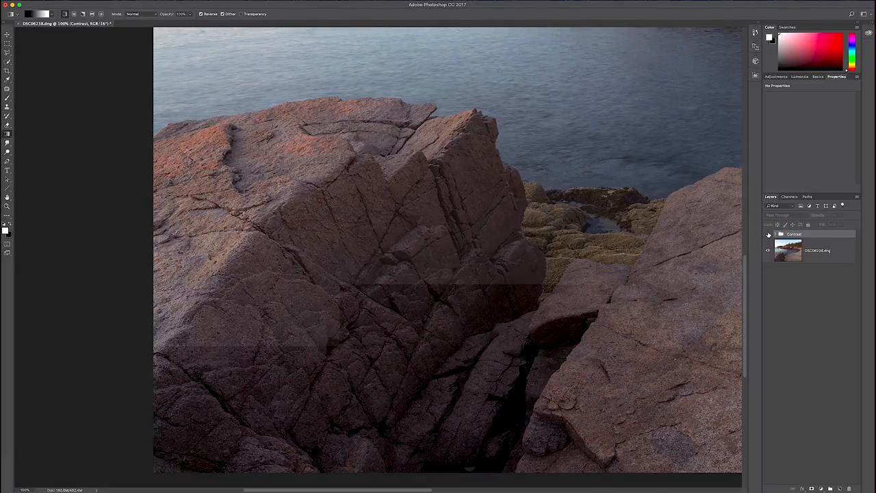
left_click(768, 234)
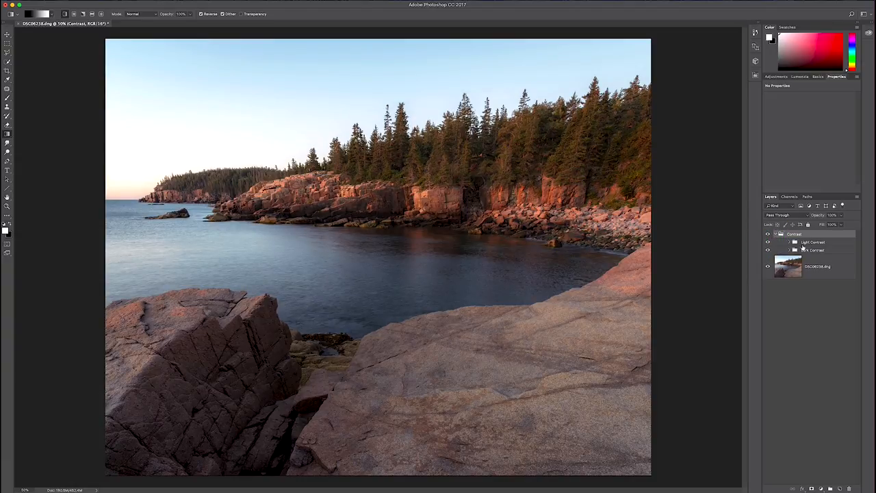
left_click(789, 241)
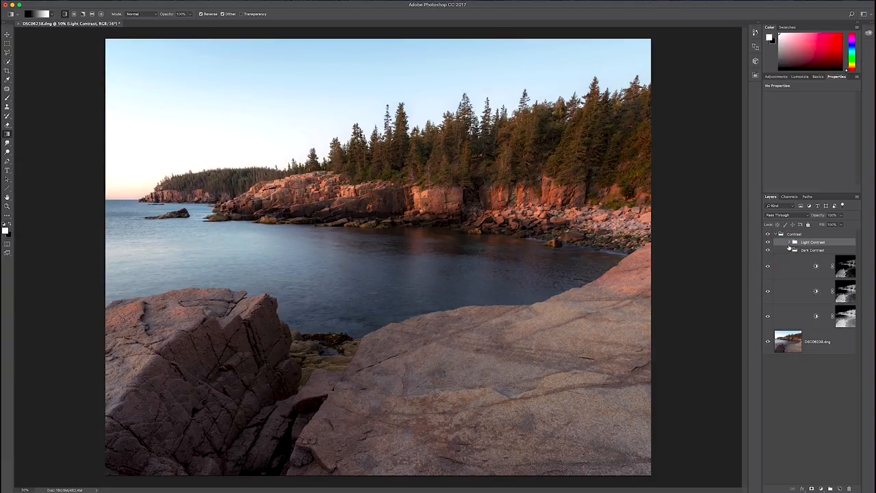